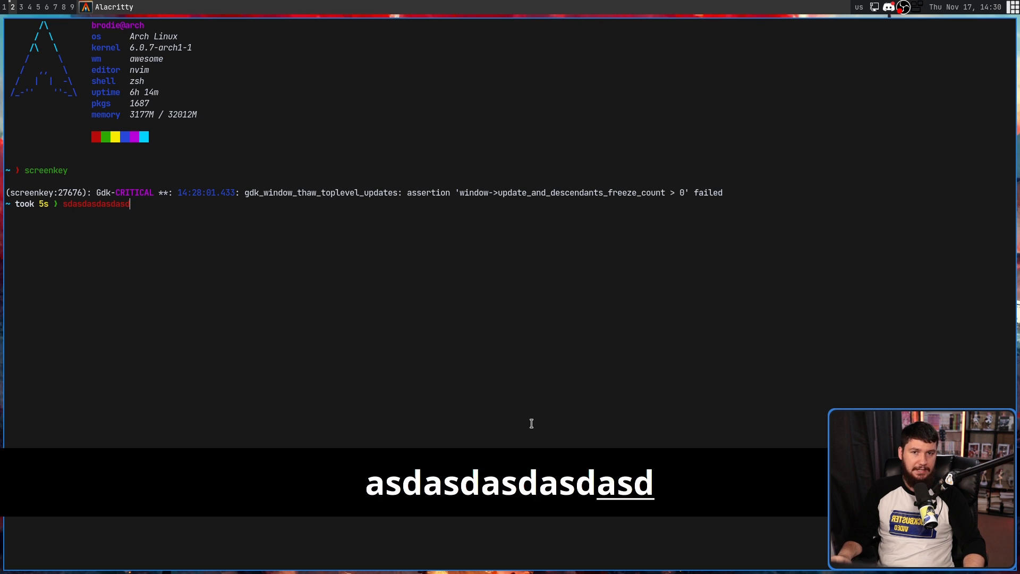
Step: Type the test letters 'asd' so screenkey shows them in its caption
text(asd)
text(showmethekey-cli)
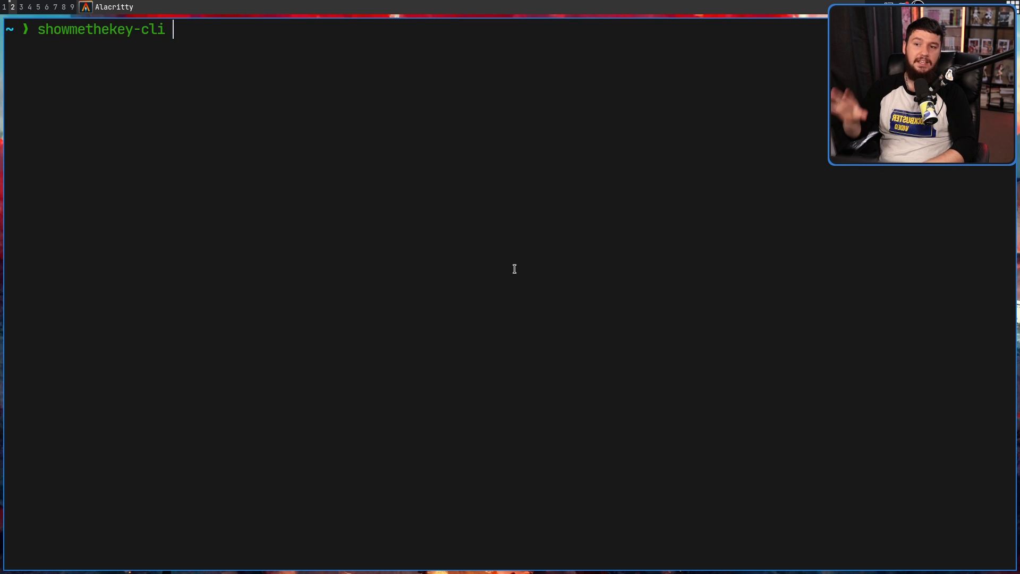
Step: Run showmethekey-cli, hit permission errors, and rerun it with sudo to log events as JSON
key(Return)
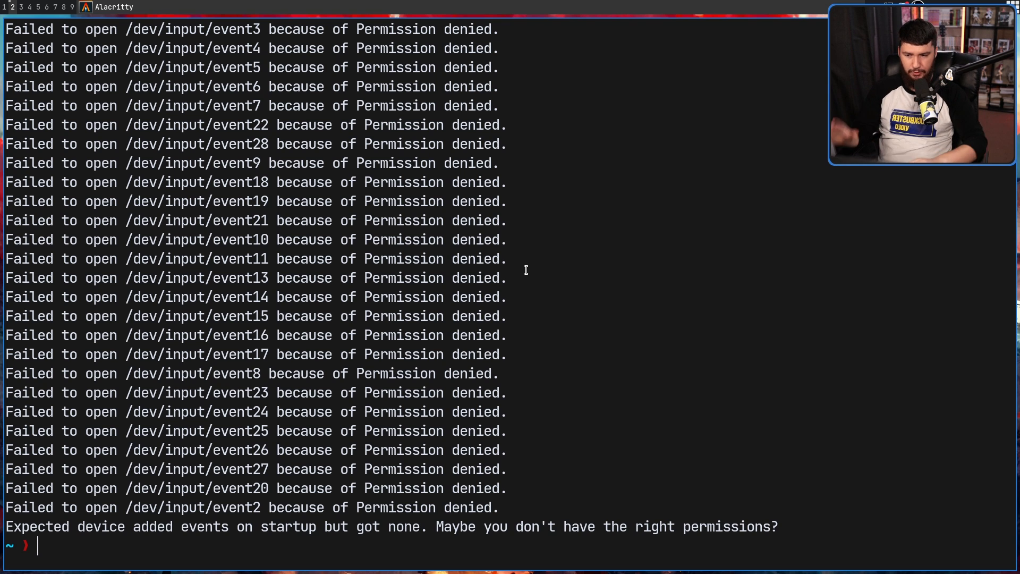
text(showmethekey-cli)
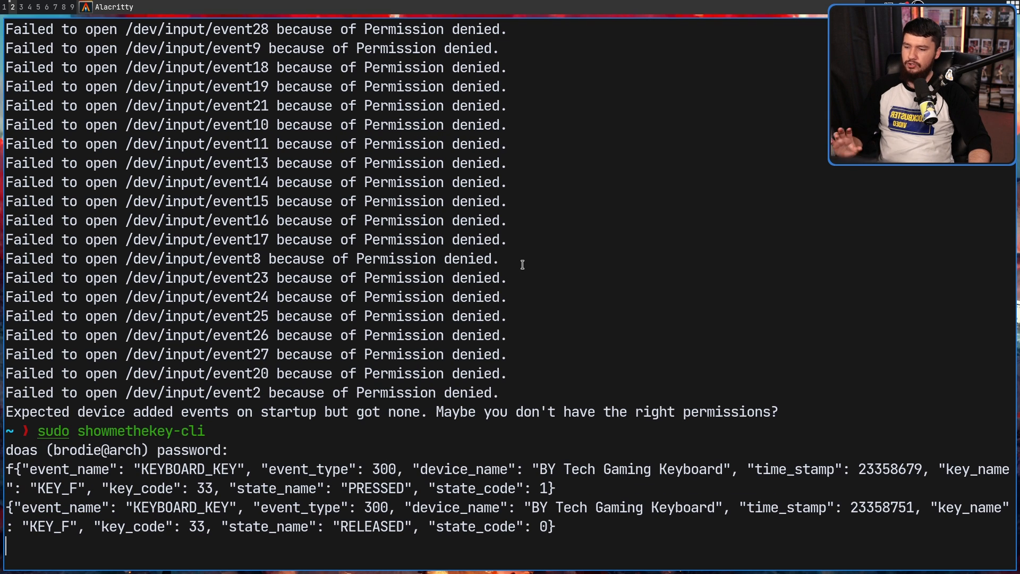
mouse_move(628, 285)
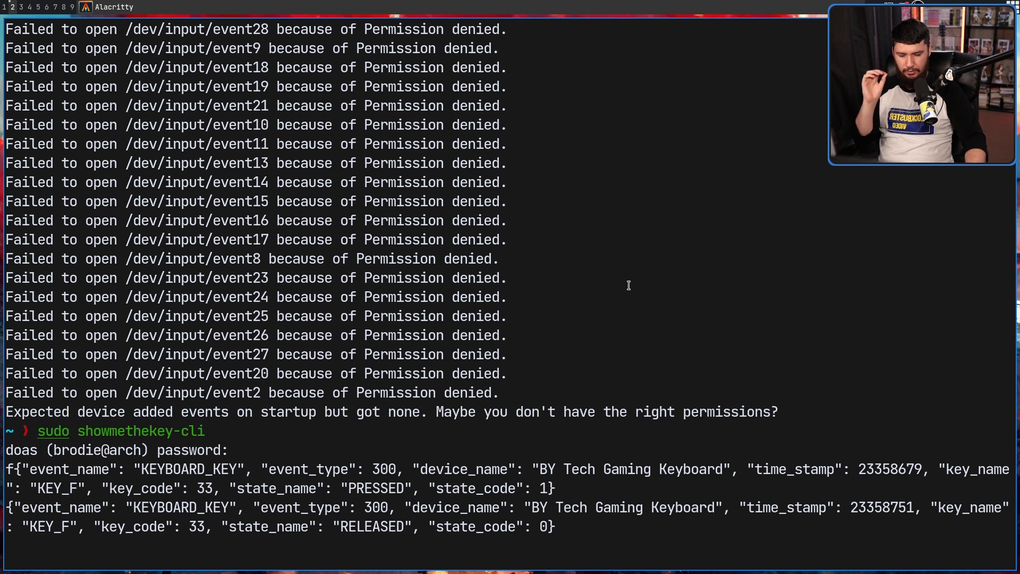
mouse_move(633, 293)
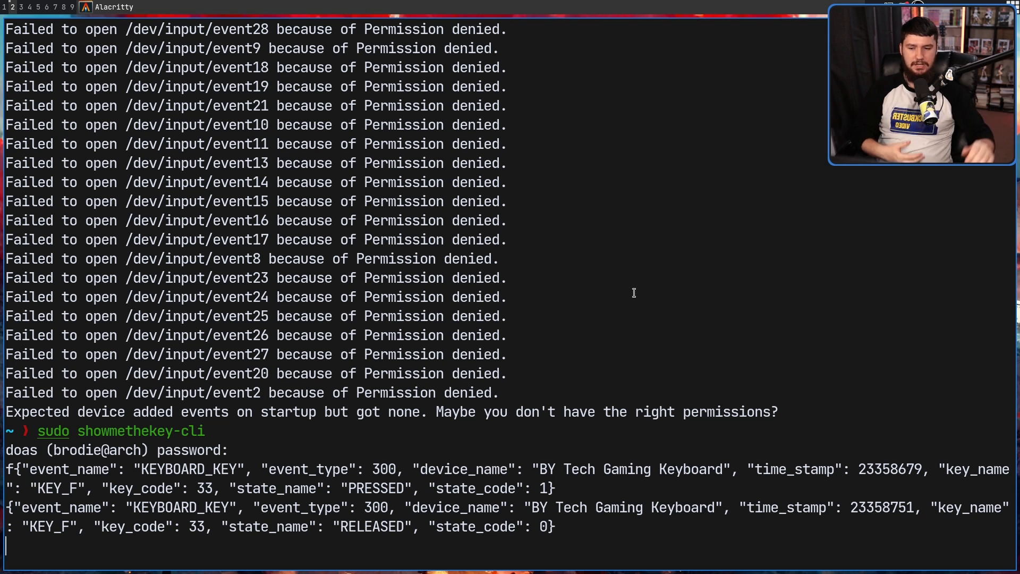
mouse_move(778, 339)
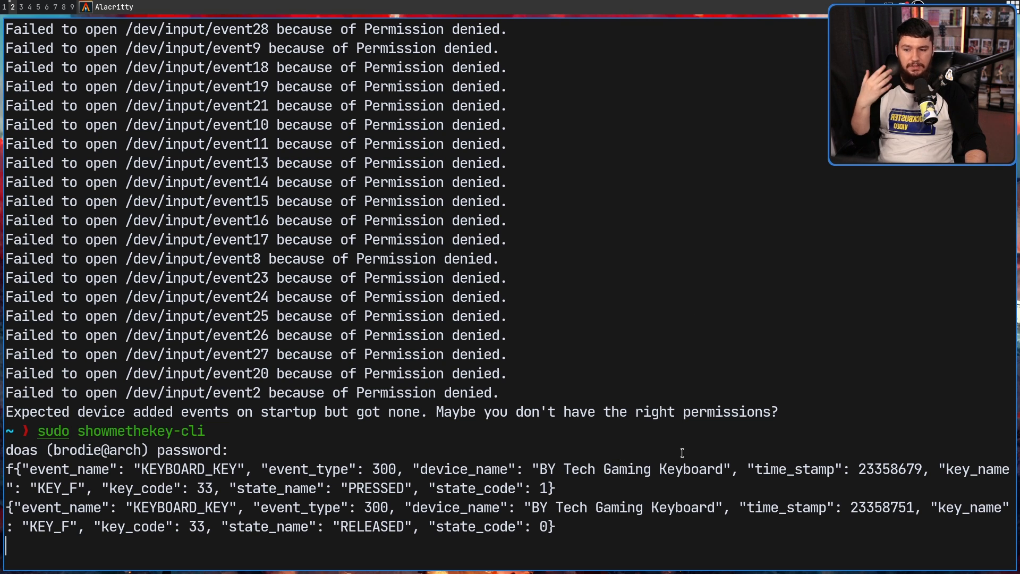
mouse_move(716, 436)
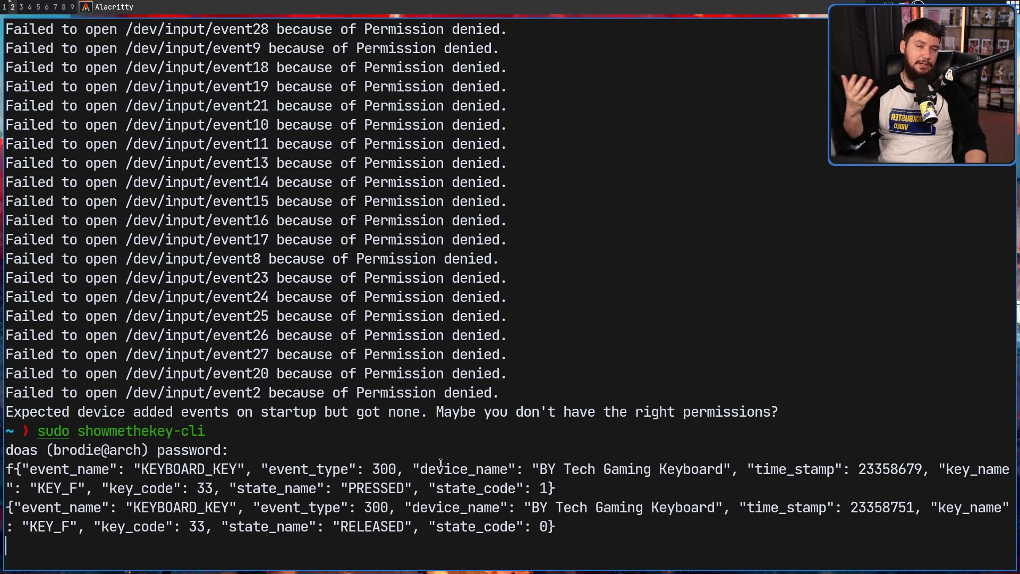
scroll(down, 3)
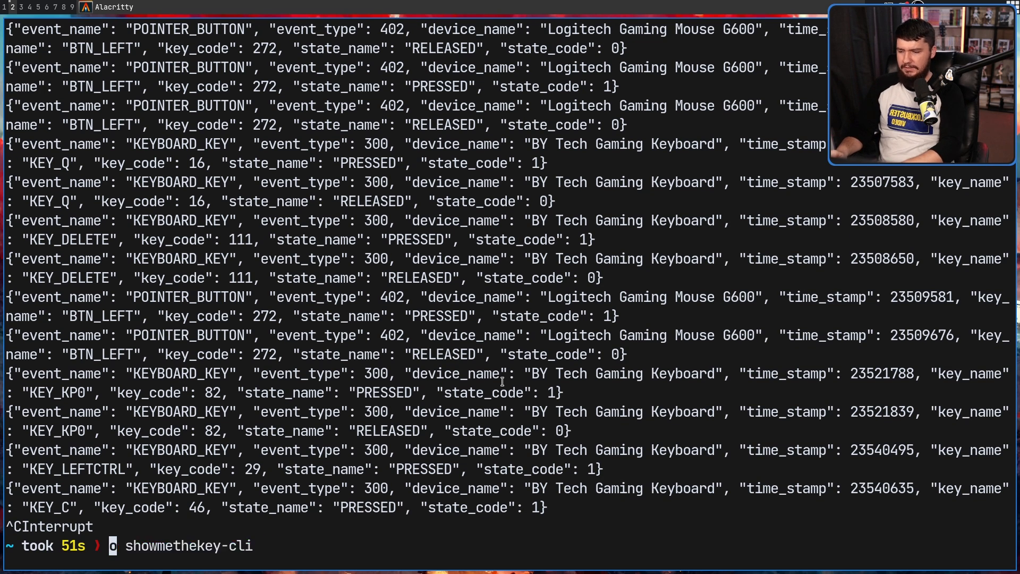
key(Return)
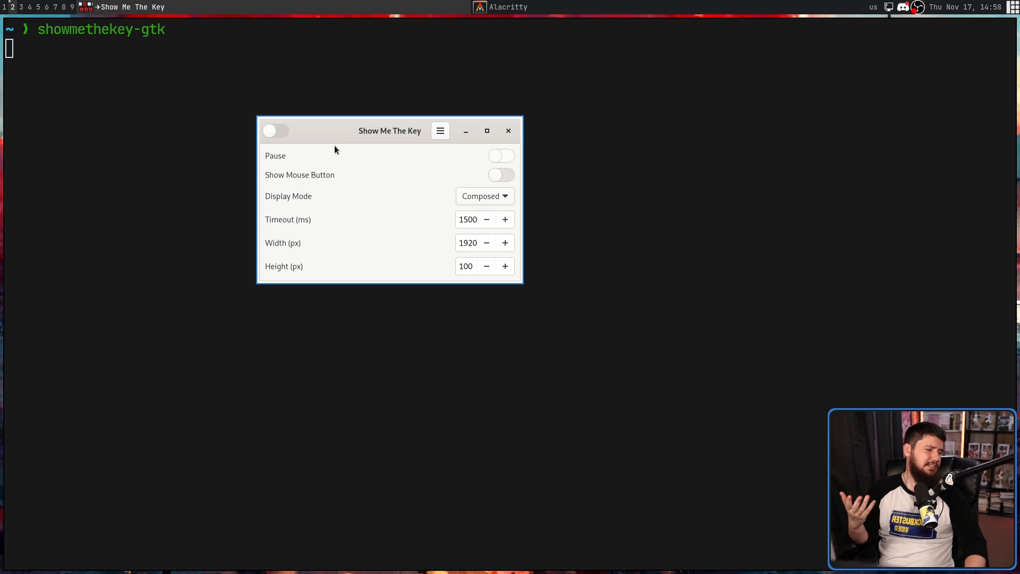
mouse_move(346, 153)
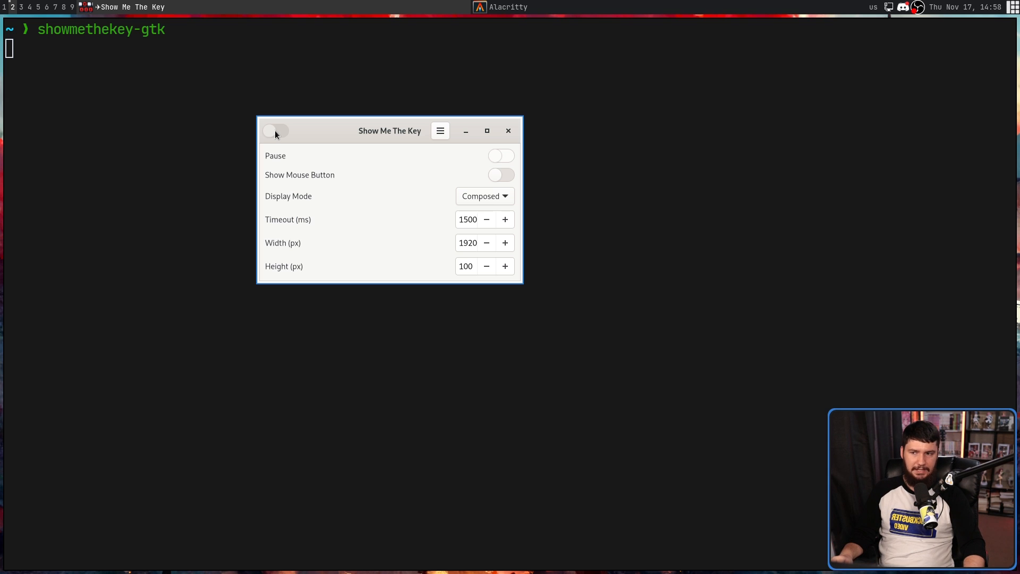
Step: Switch the keystroke overlay on, pause it, and type test letters that no longer appear
click(276, 131)
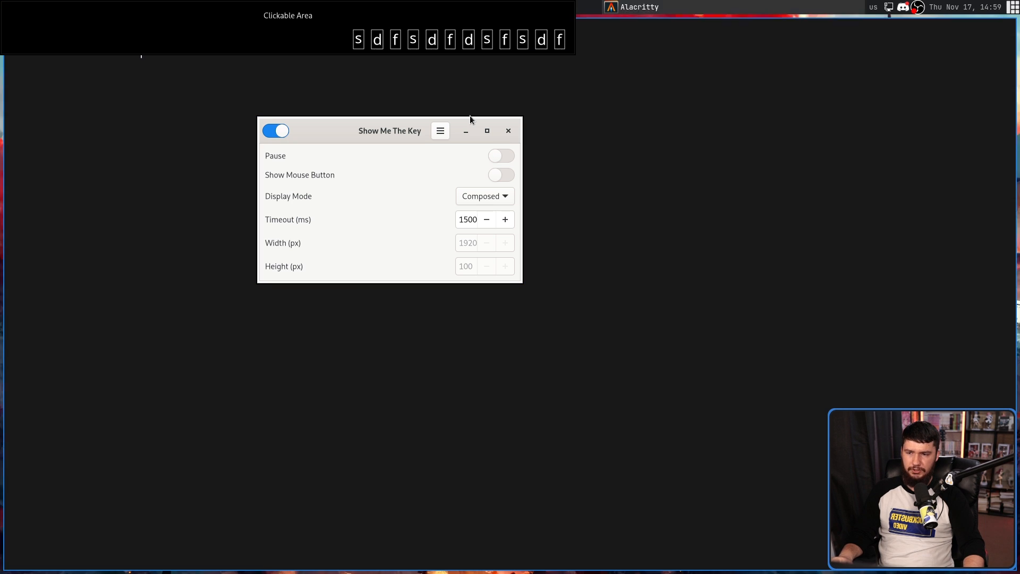
click(500, 155)
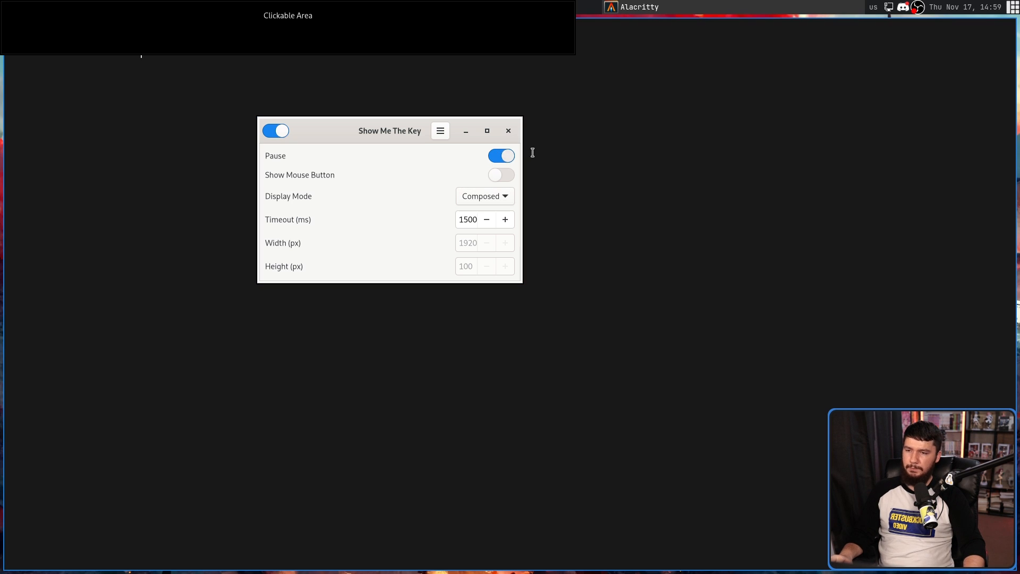
mouse_move(566, 144)
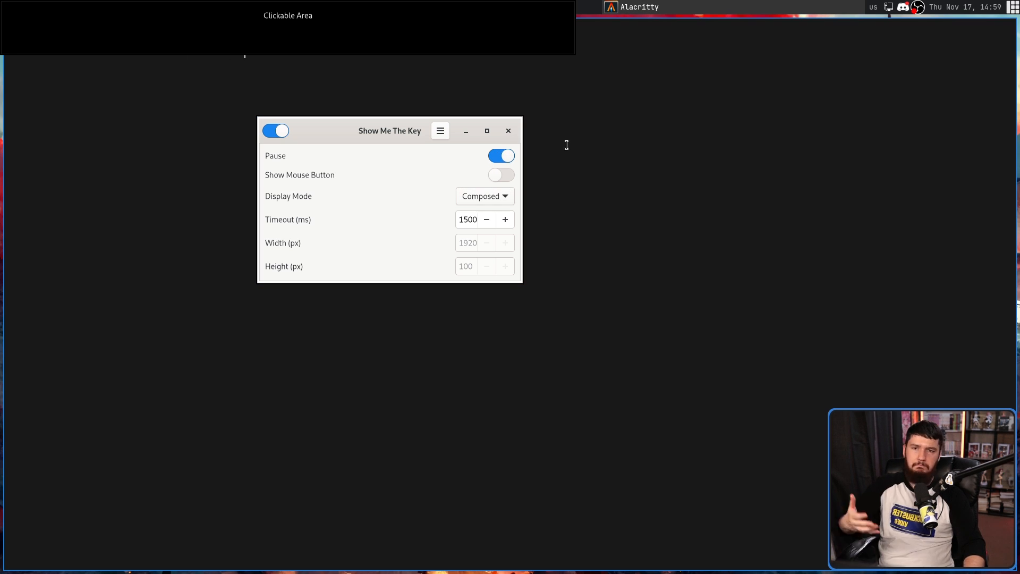
text(sdfsdfsdfdsfsdfdsdasdasdsadasd)
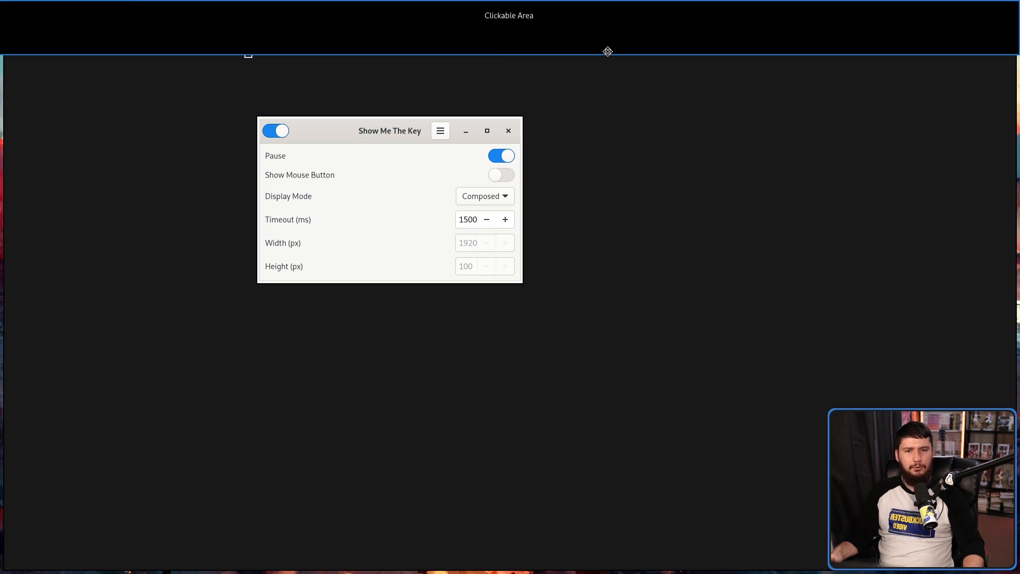
mouse_move(606, 57)
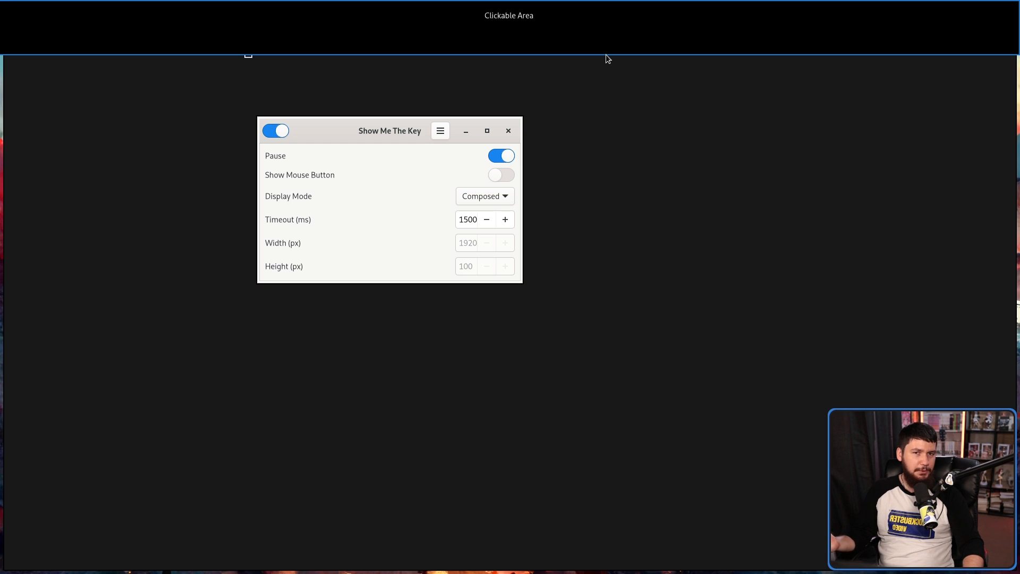
mouse_move(603, 70)
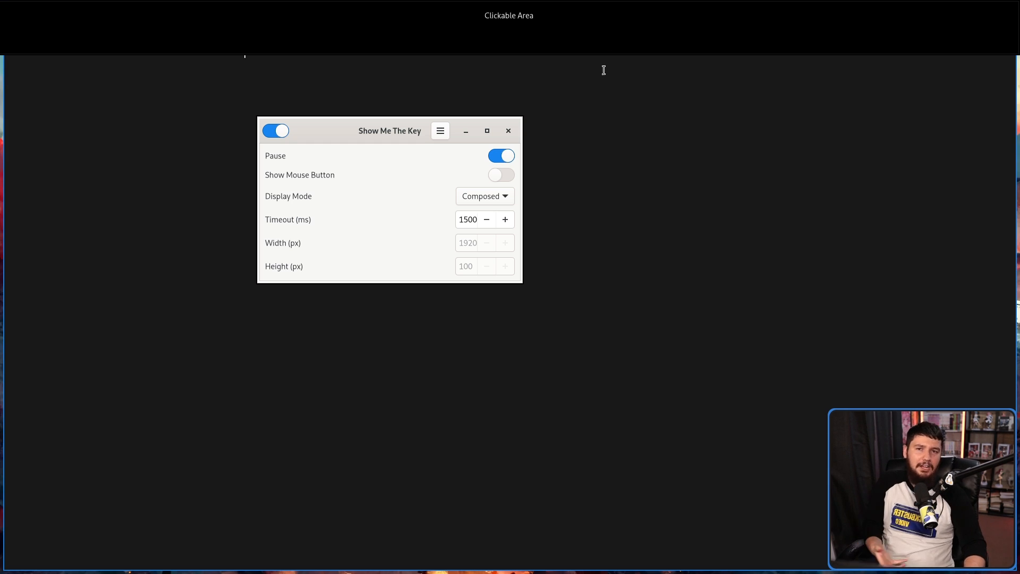
mouse_move(476, 166)
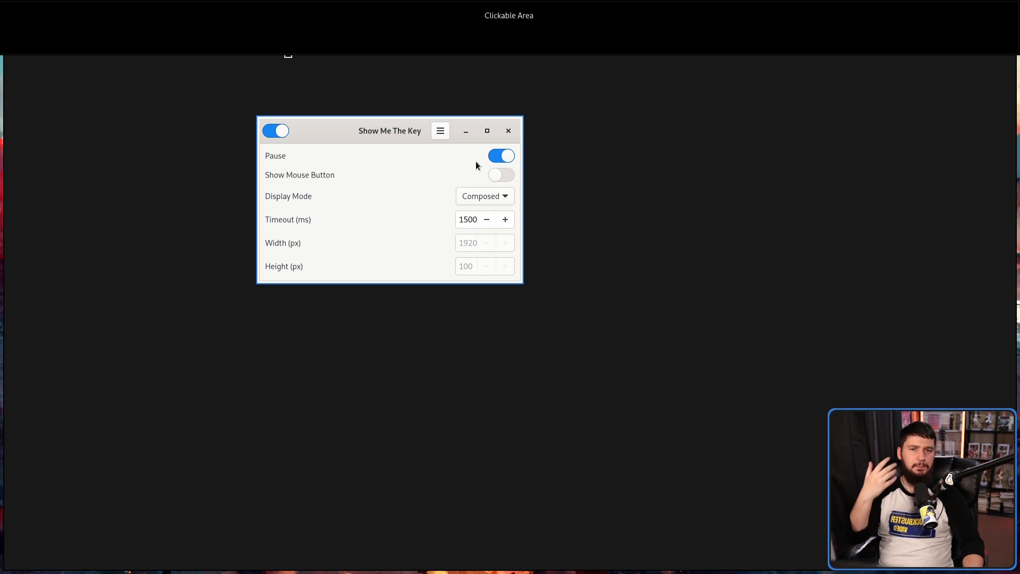
Step: Resume the overlay, switch Display Mode to Raw, then back to Composed
click(501, 155)
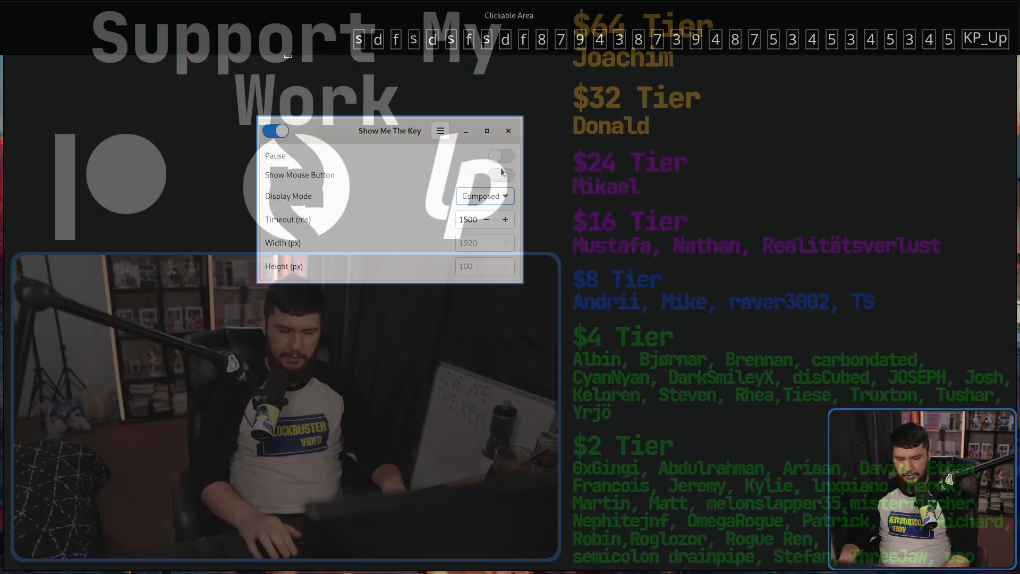
click(485, 195)
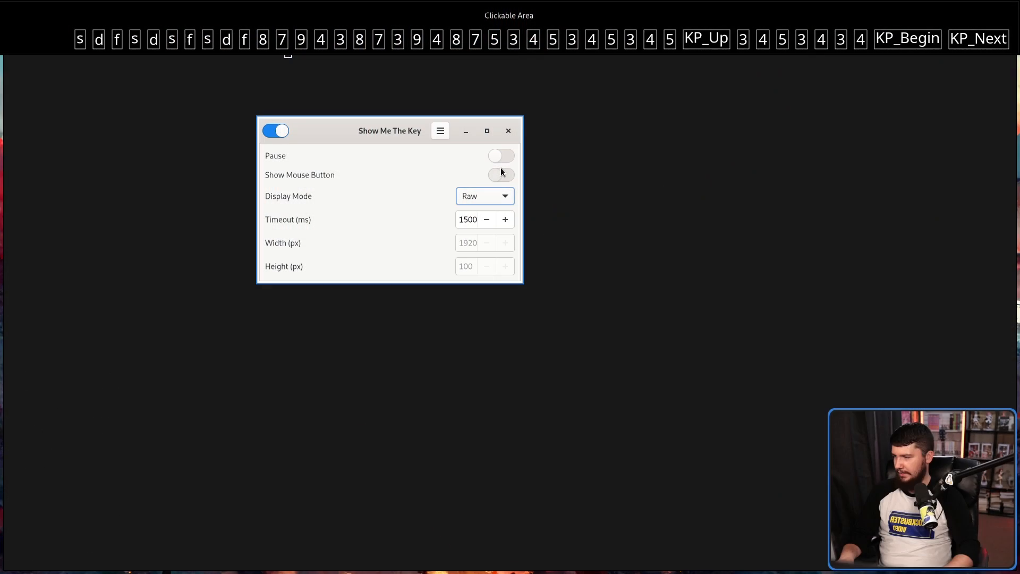
mouse_move(500, 203)
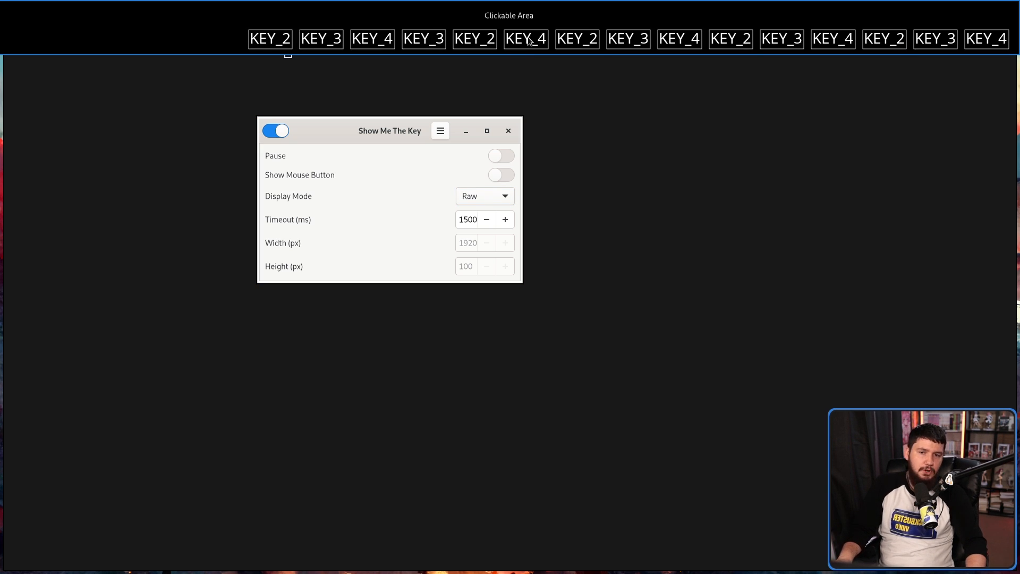
click(484, 196)
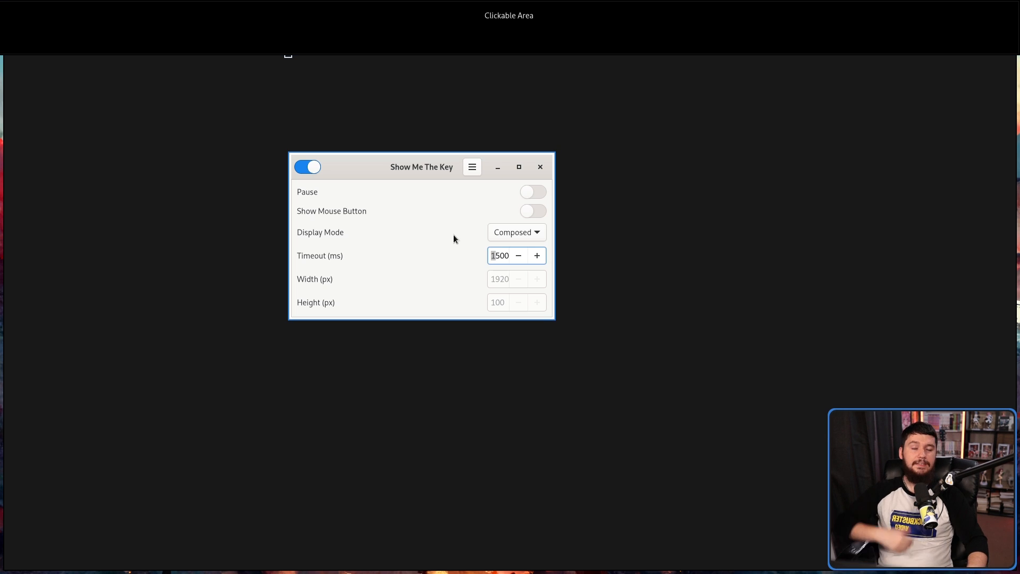
mouse_move(646, 151)
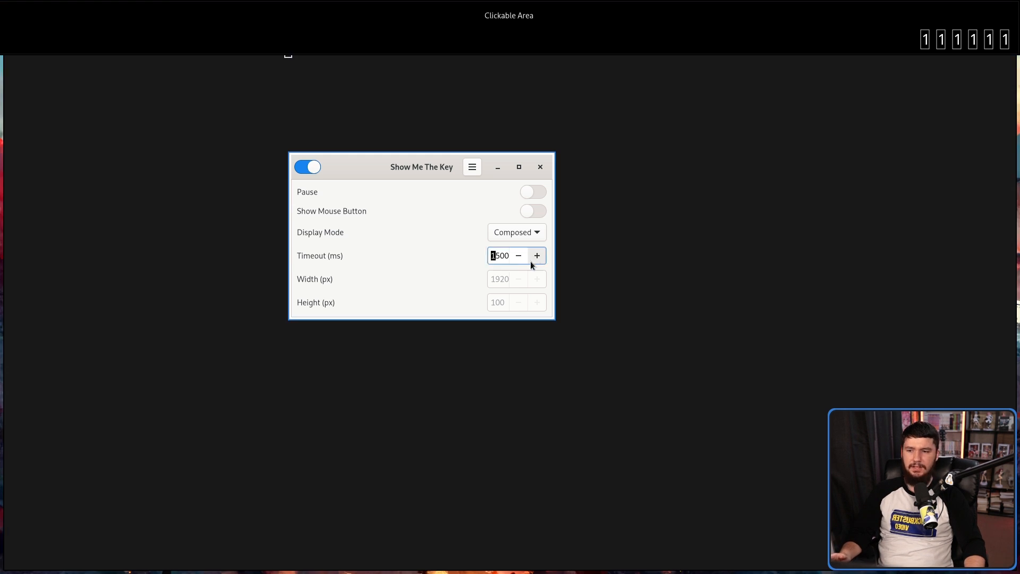
Step: Lower the Timeout to zero so keys stack up, then set it back to 1500 ms
click(517, 255)
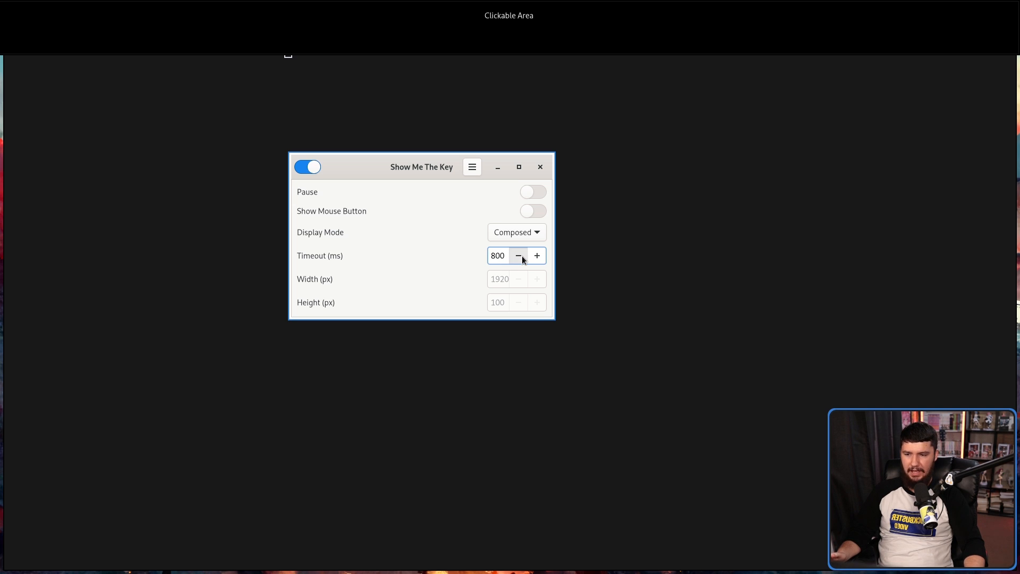
click(519, 255)
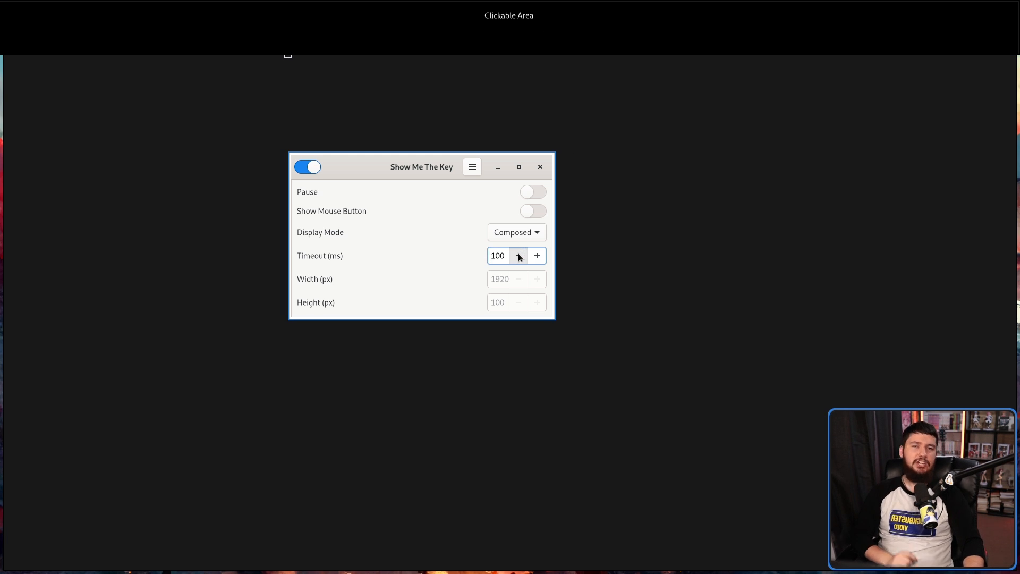
click(519, 255)
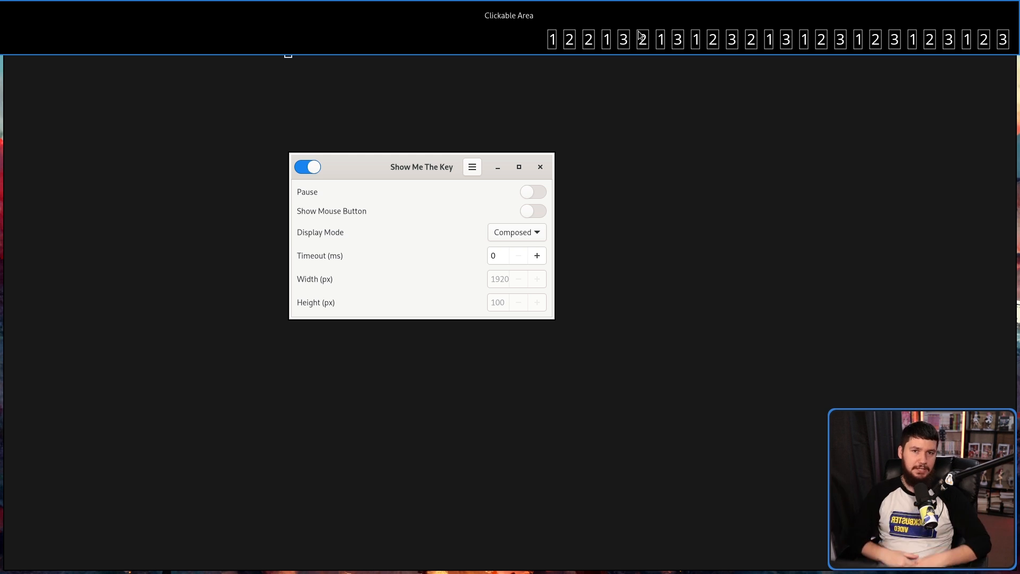
click(536, 255)
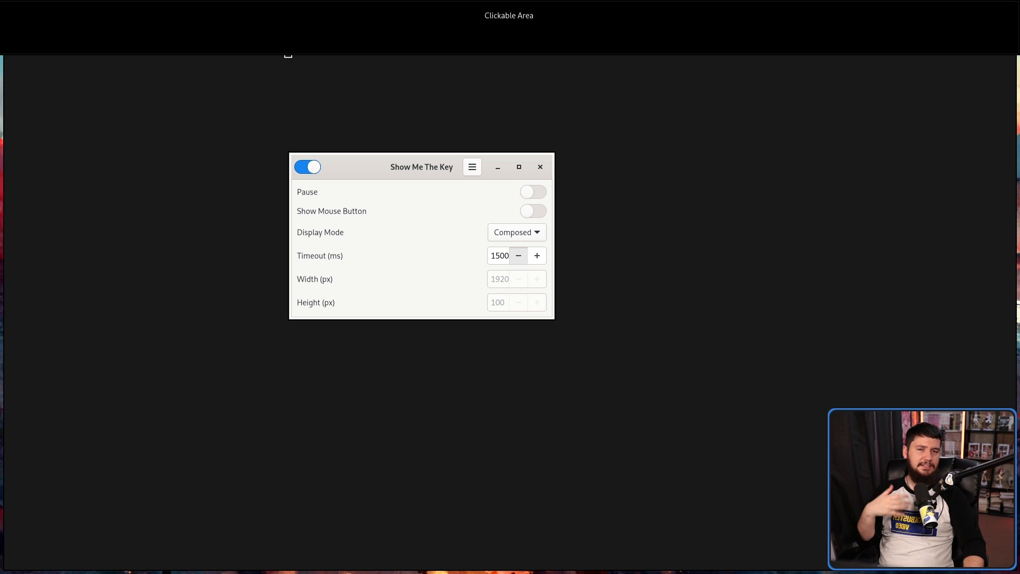
mouse_move(628, 70)
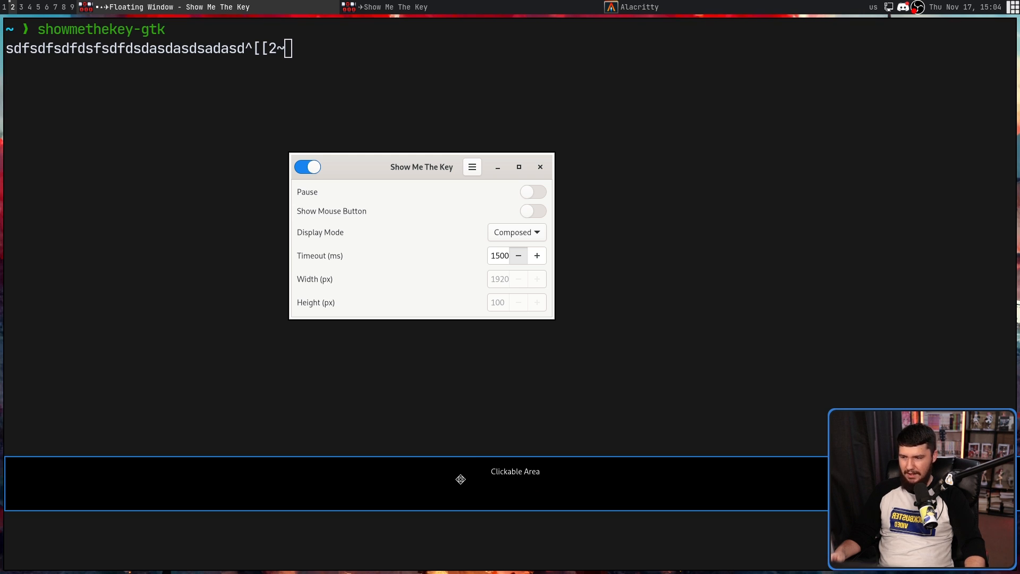
mouse_move(598, 475)
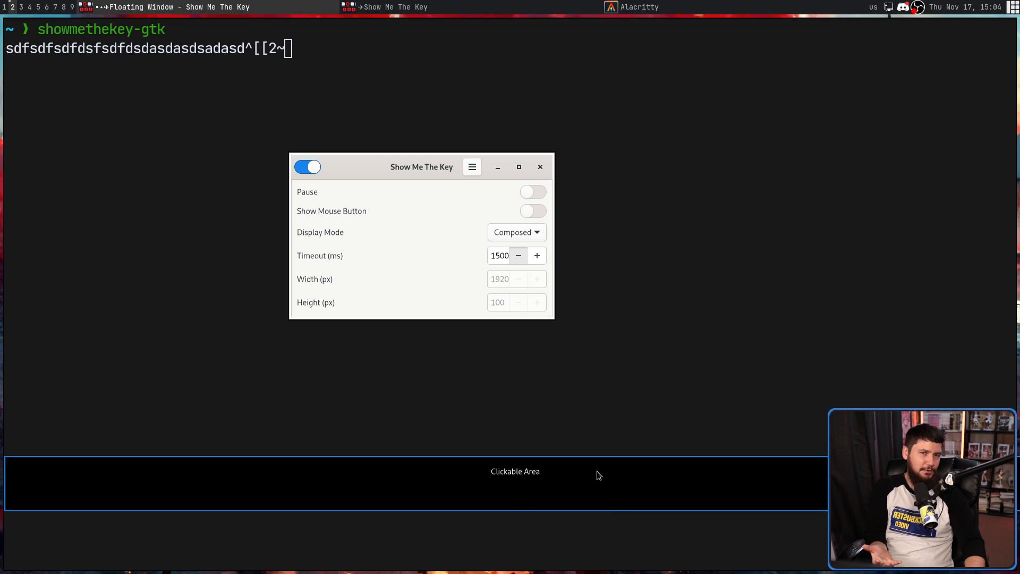
mouse_move(574, 489)
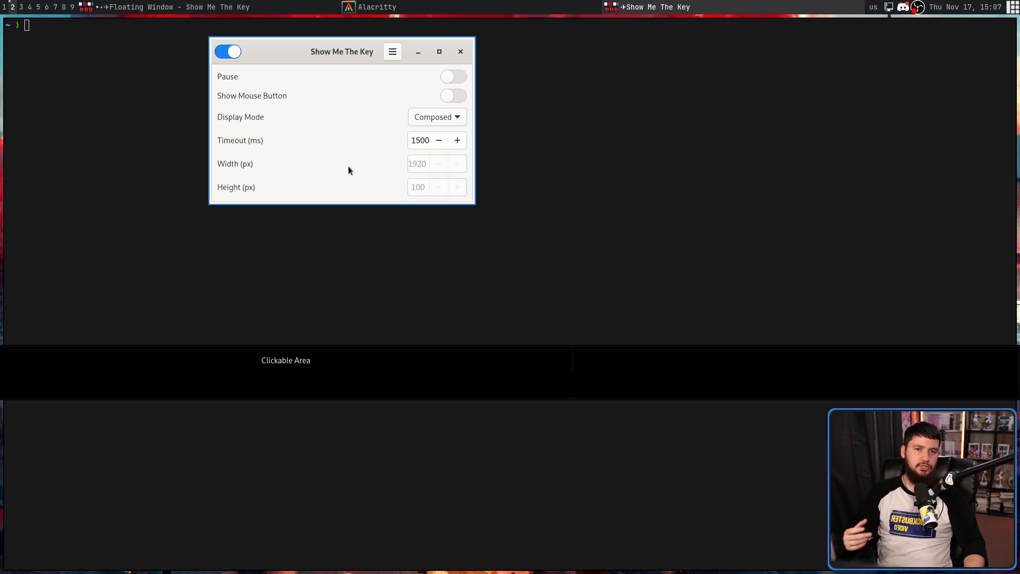
mouse_move(658, 312)
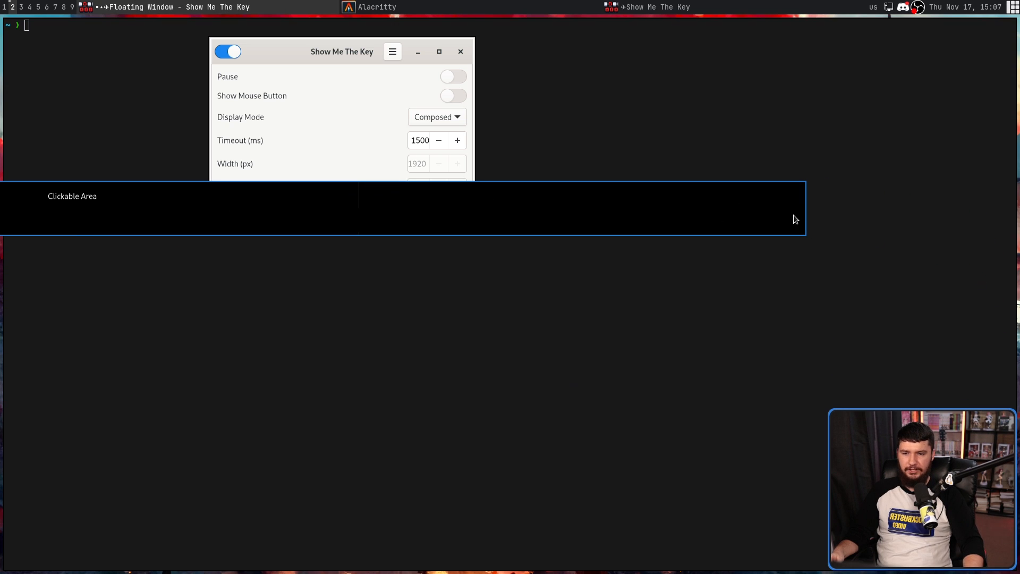
mouse_move(589, 157)
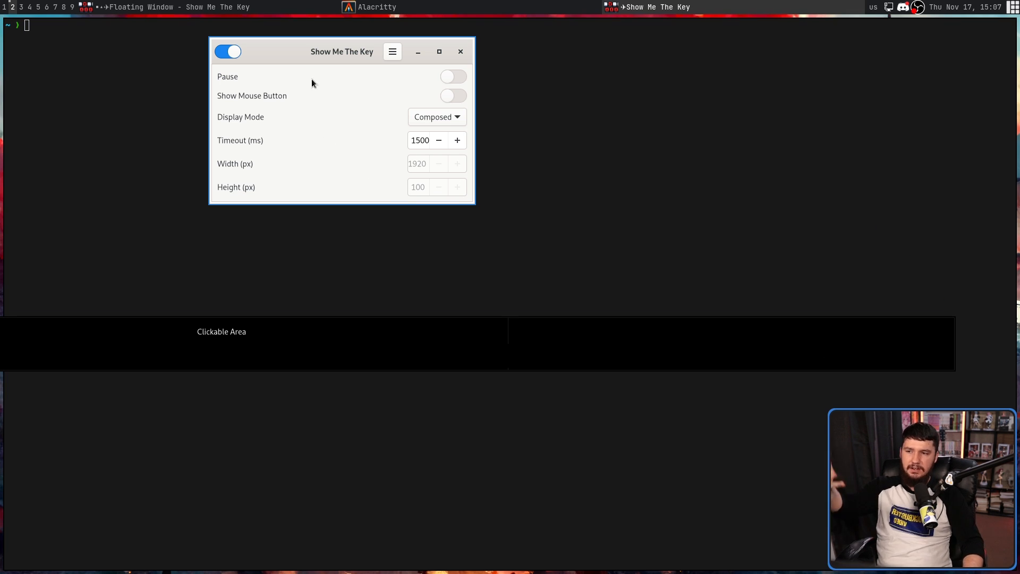
Step: Stop the overlay, set Width to 1000 px, and switch the overlay back on
click(227, 51)
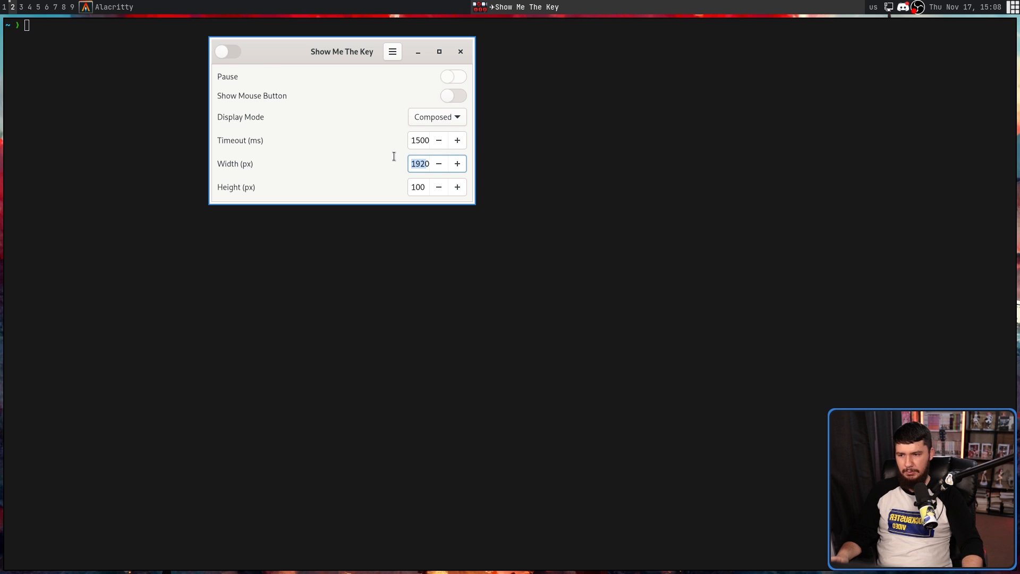
text(1000)
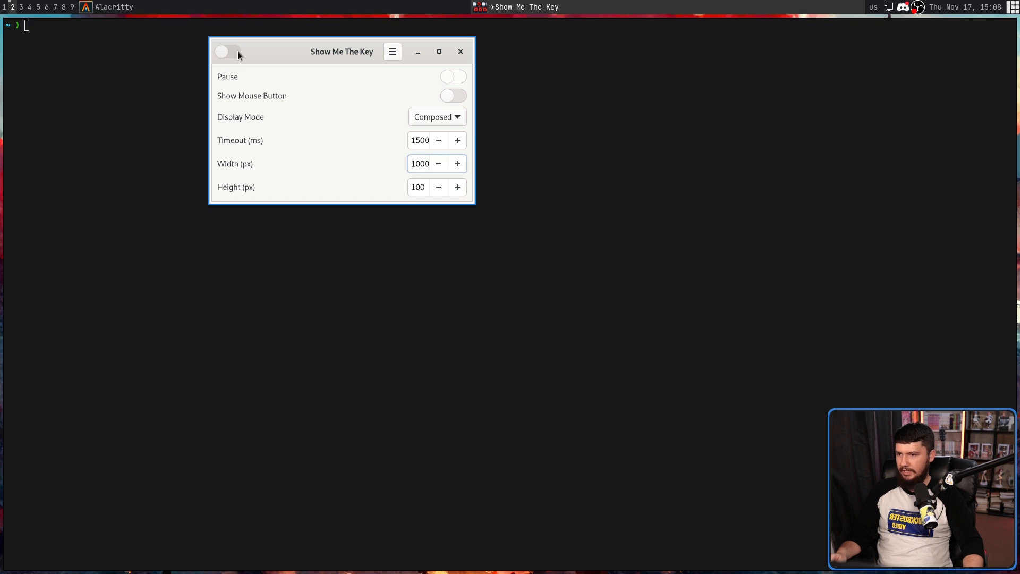
click(228, 51)
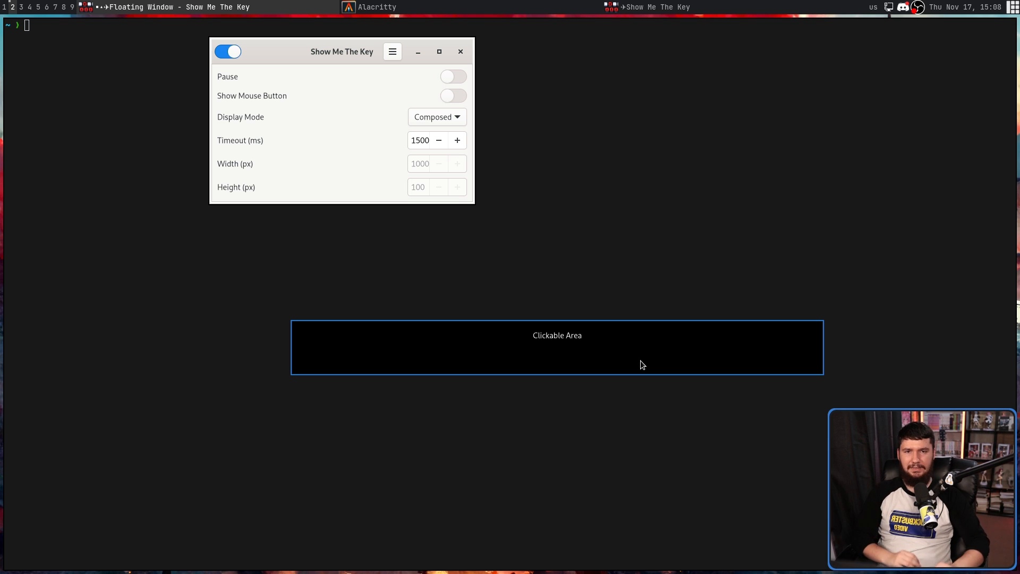
Step: Move the settings window out of view so only the narrow overlay floats over the terminal
click(460, 51)
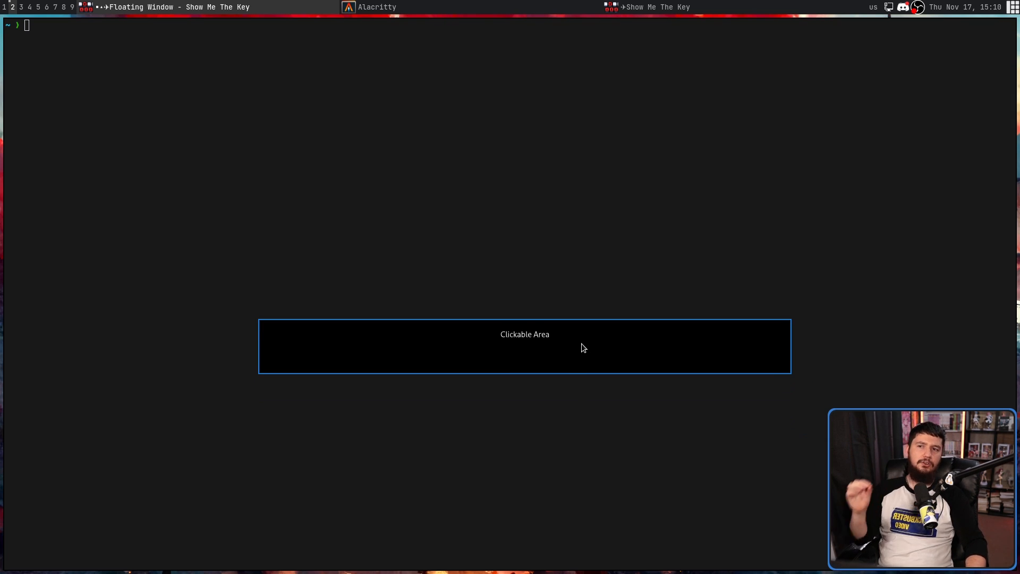
mouse_move(564, 336)
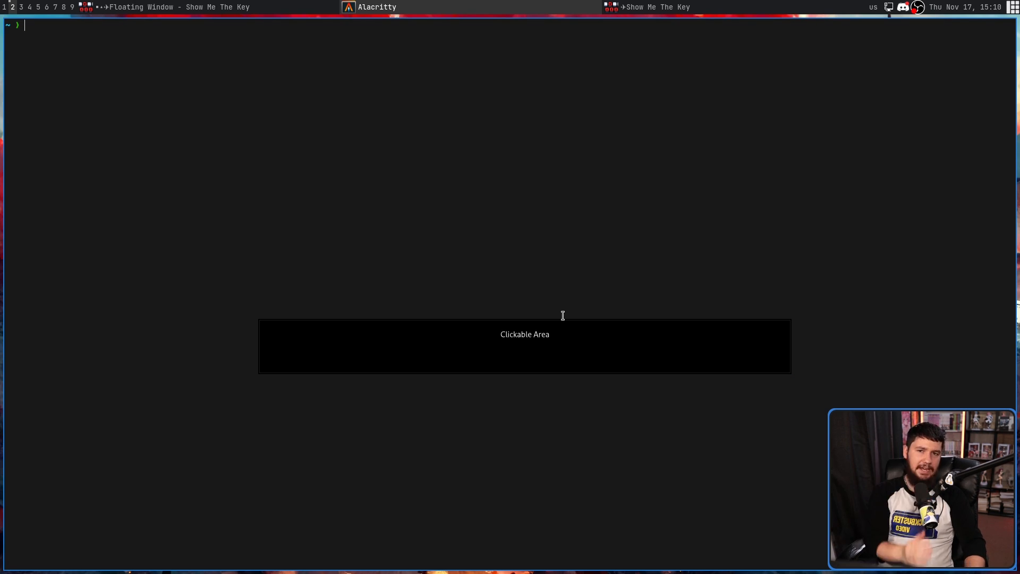
mouse_move(563, 331)
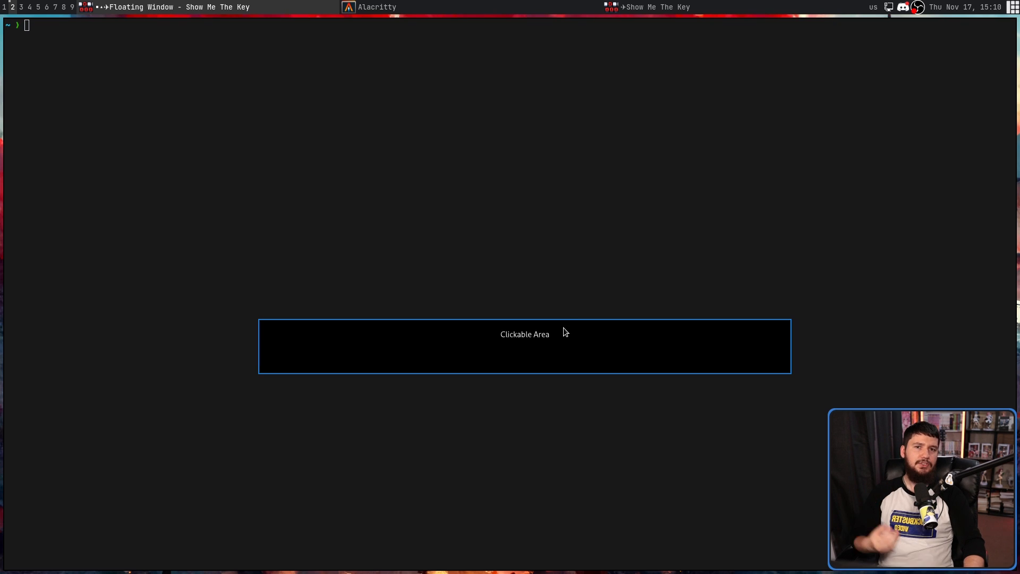
mouse_move(564, 336)
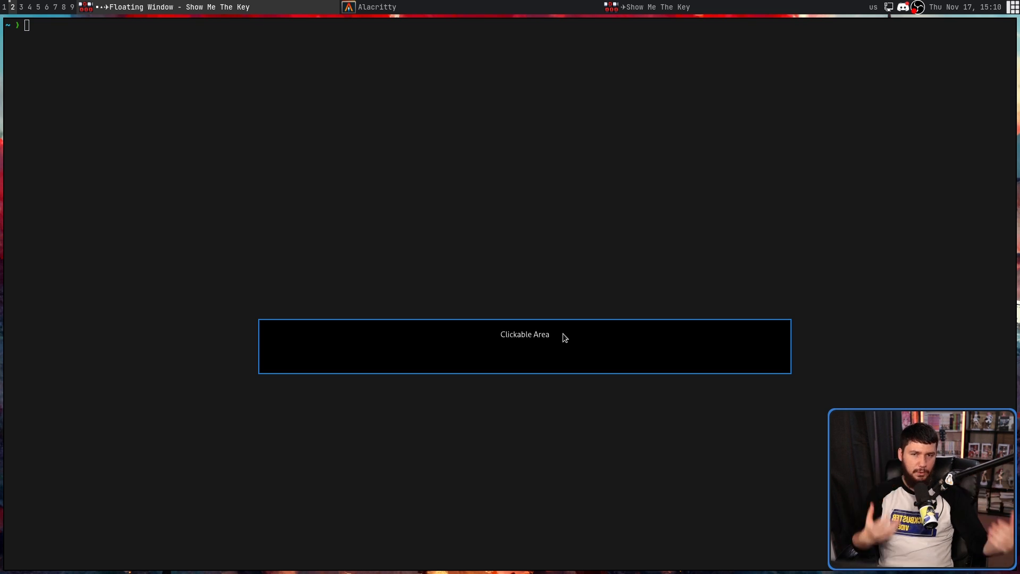
mouse_move(626, 196)
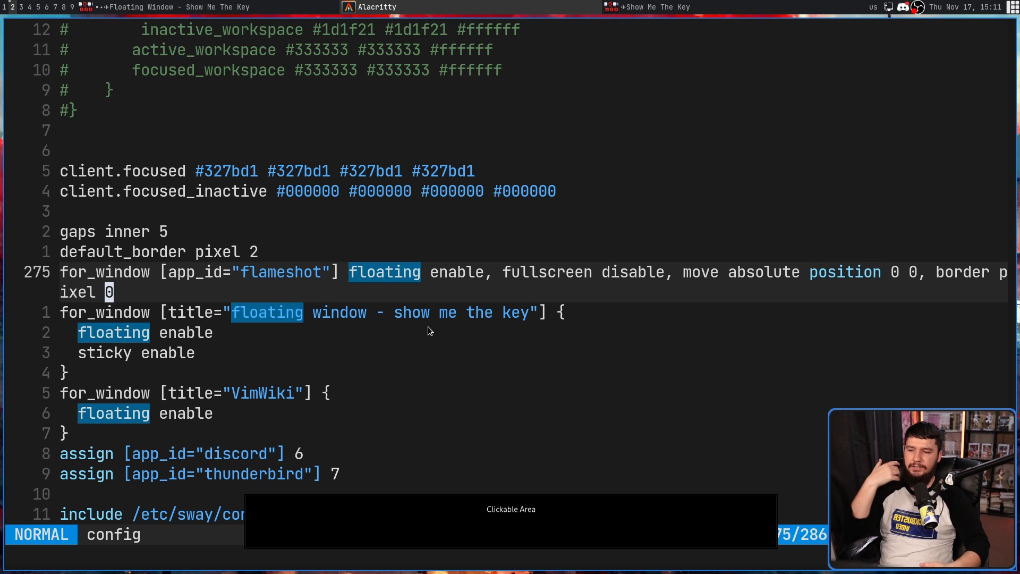
mouse_move(390, 244)
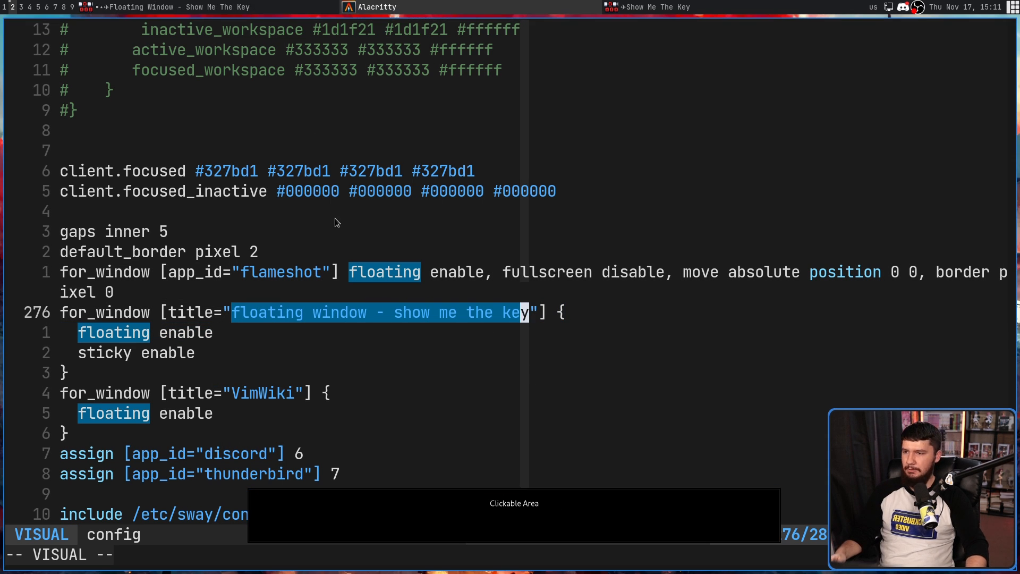
Step: Yank the window title from the floating, sticky for_window rule in the Sway config
key(Escape)
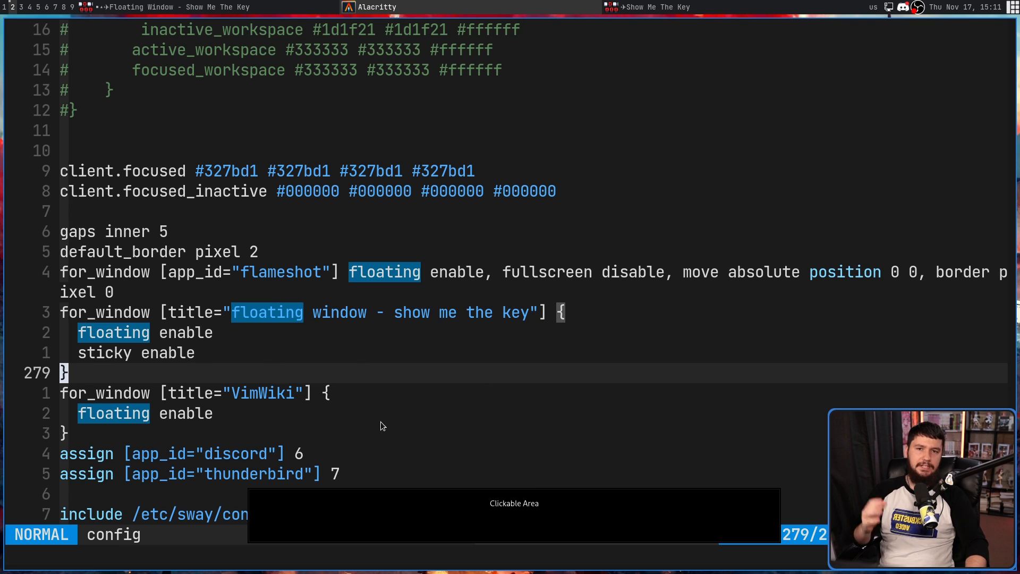
mouse_move(480, 473)
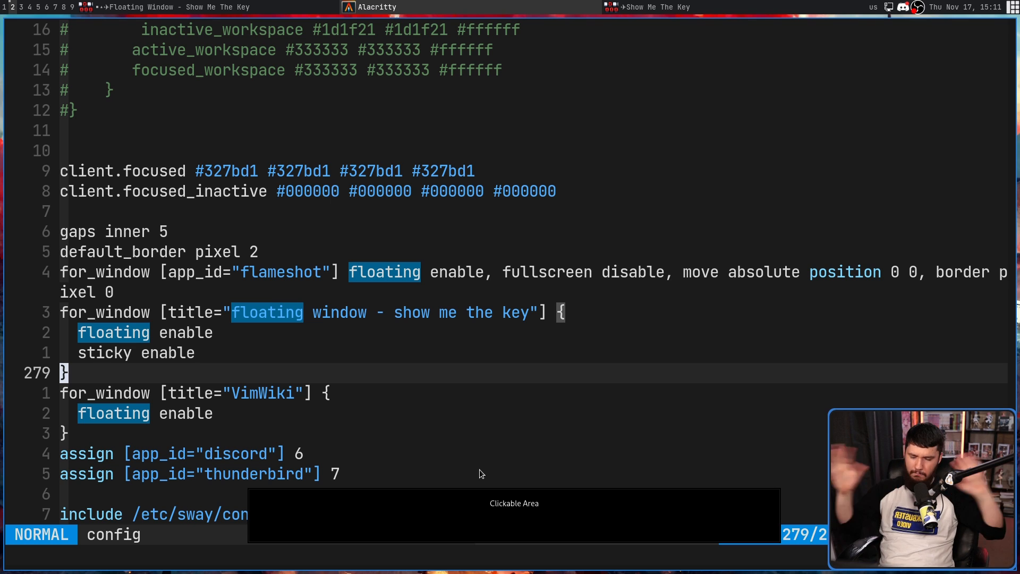
mouse_move(181, 394)
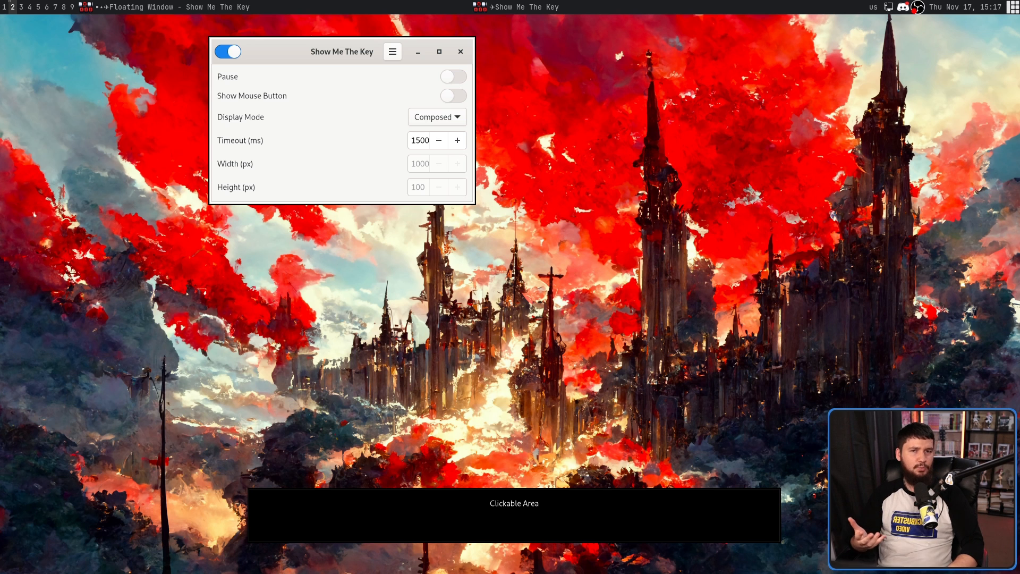
mouse_move(217, 401)
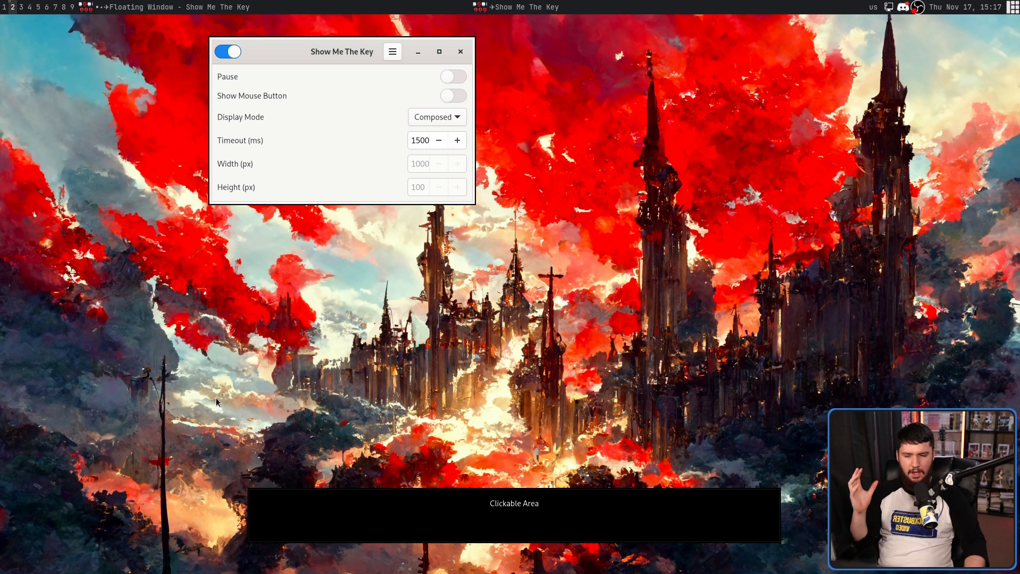
Step: Reposition the 1000 px clickable-area overlay near the bottom of the bare desktop
click(513, 514)
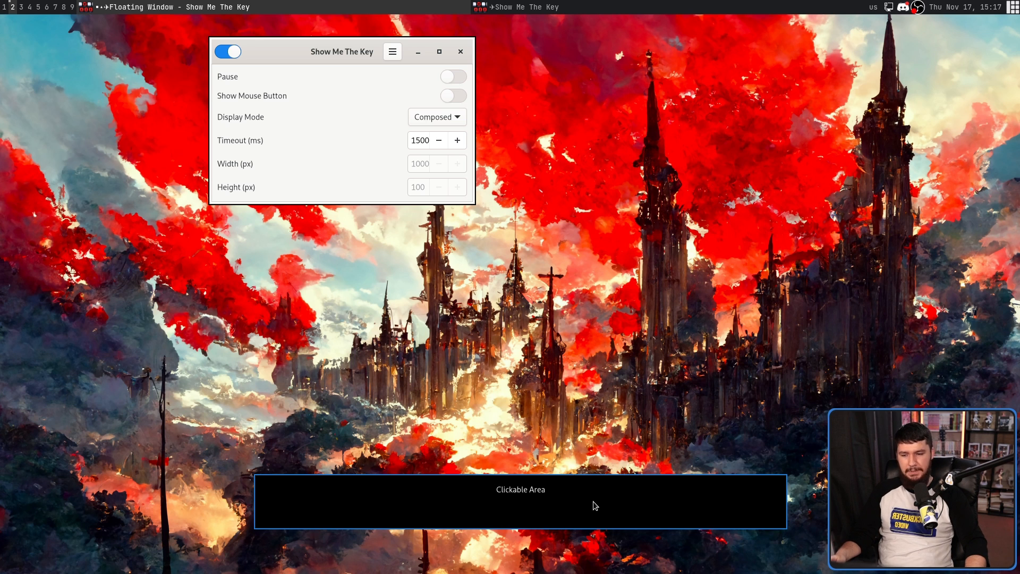
mouse_move(420, 328)
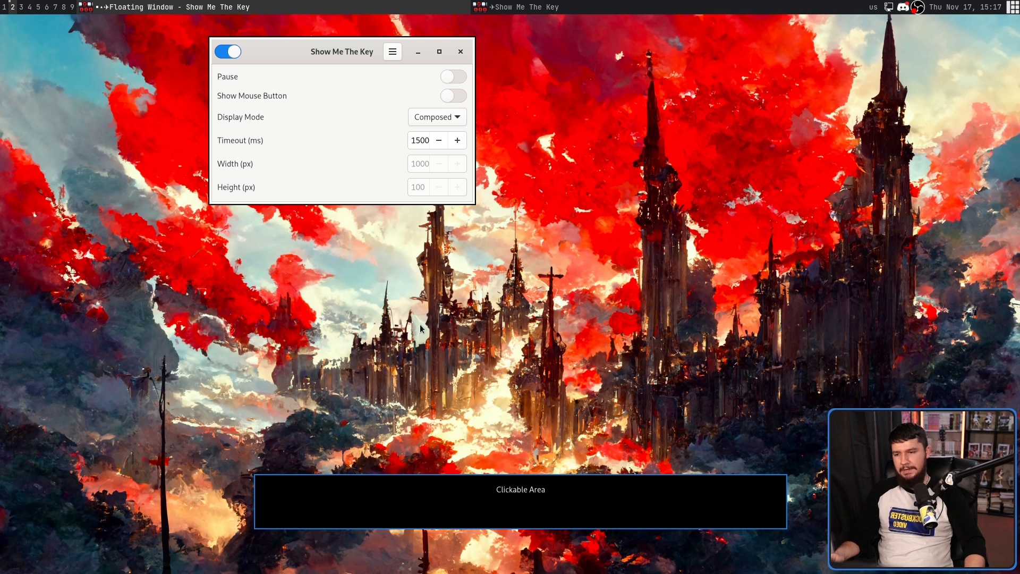